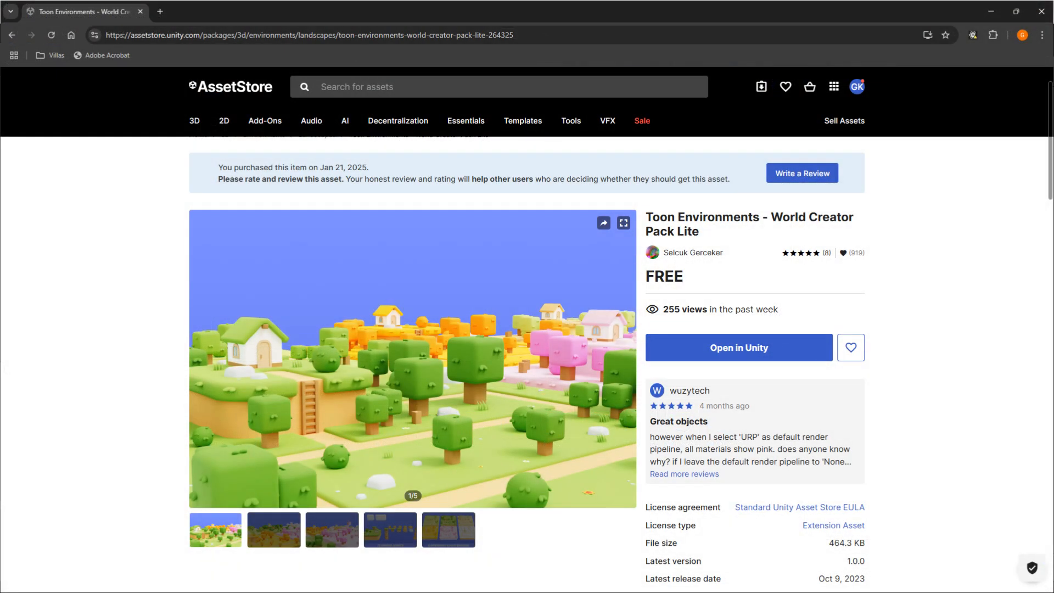
Step: Send the free Toon Environments - World Creator Pack Lite to Unity from its store page
click(737, 347)
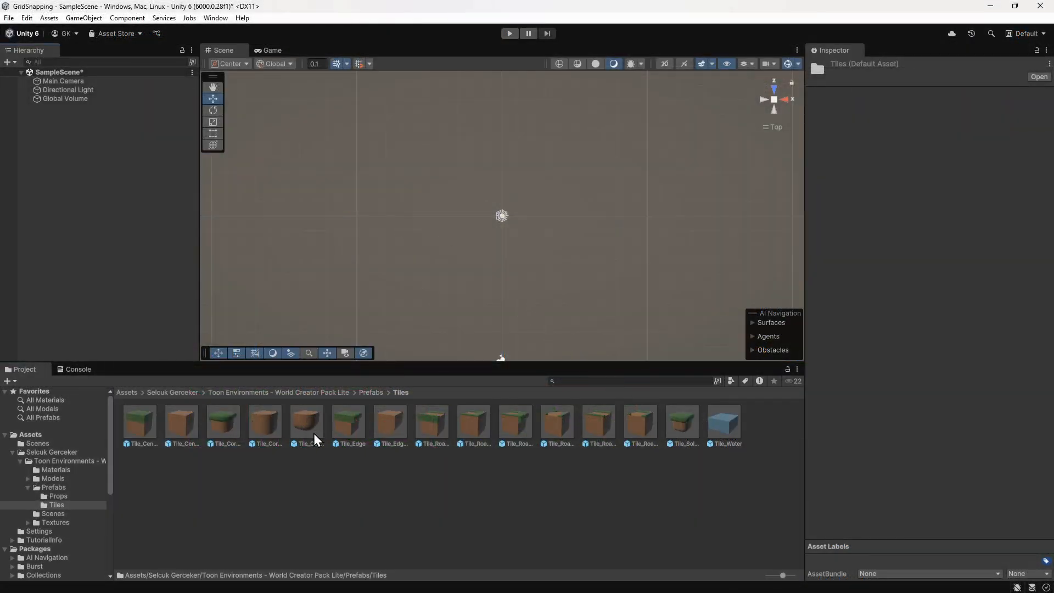
mouse_move(392, 442)
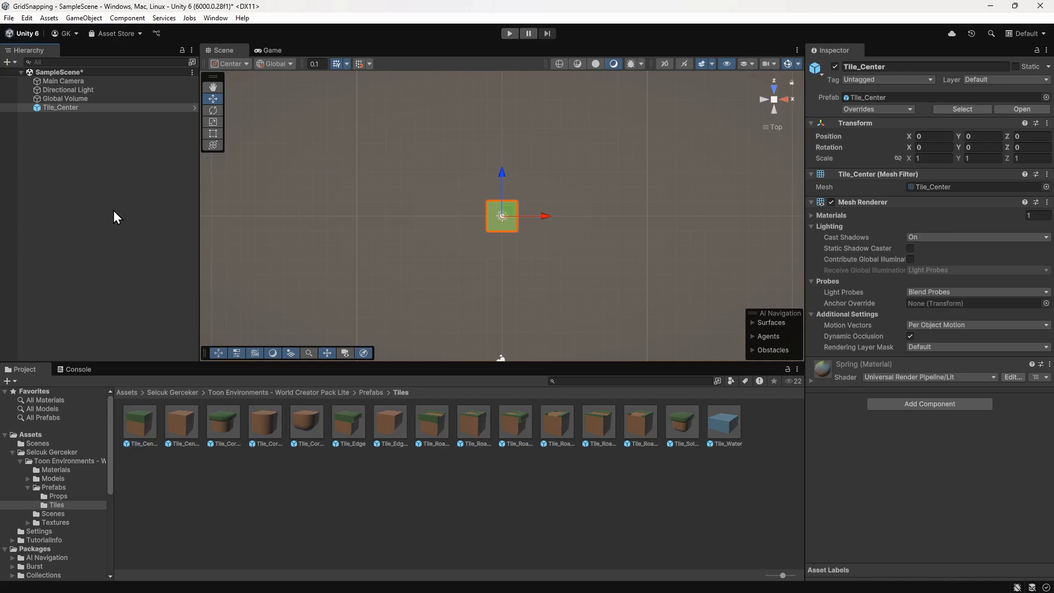
mouse_move(143, 437)
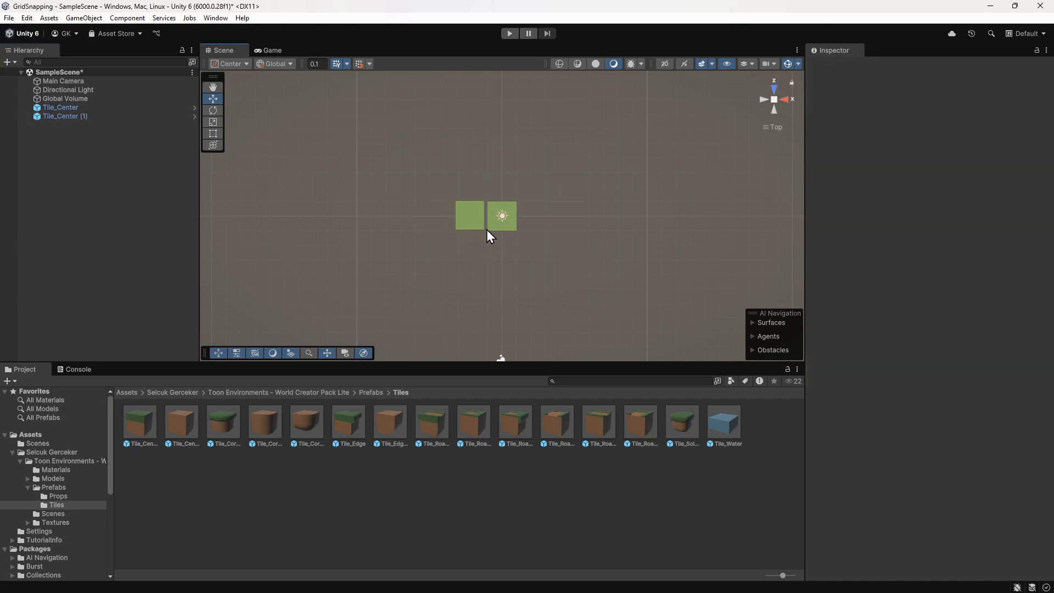
Step: Select Tile_Center (1) and set the grid snapping size to 2
click(469, 216)
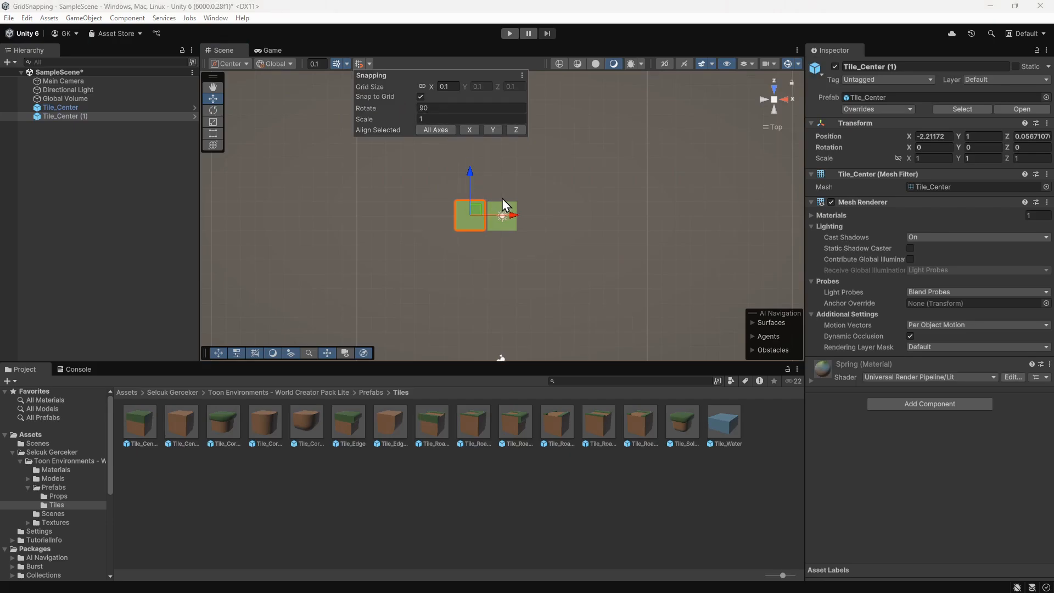
mouse_move(524, 233)
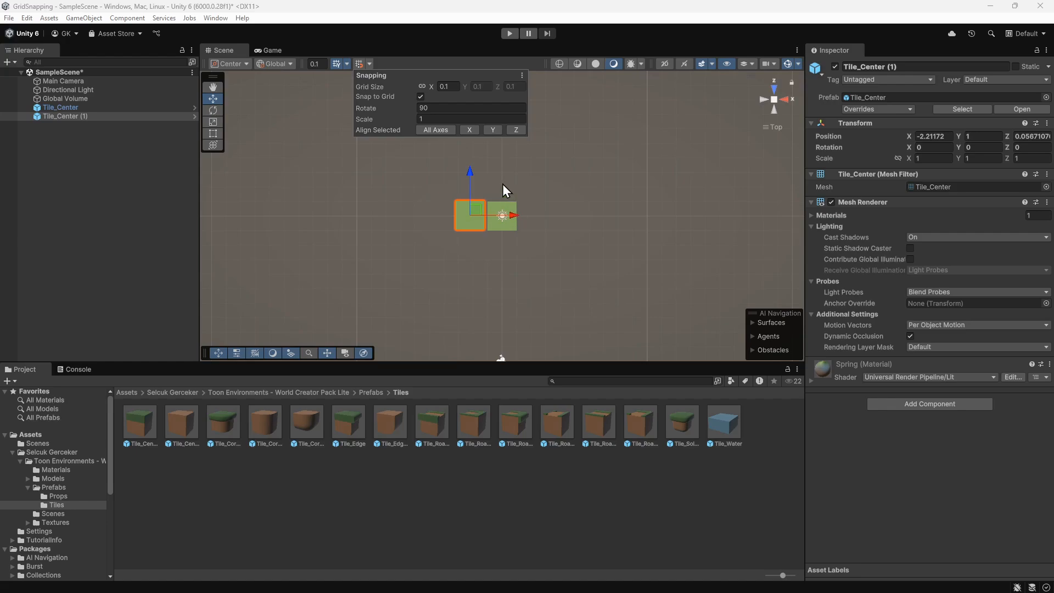
click(445, 86)
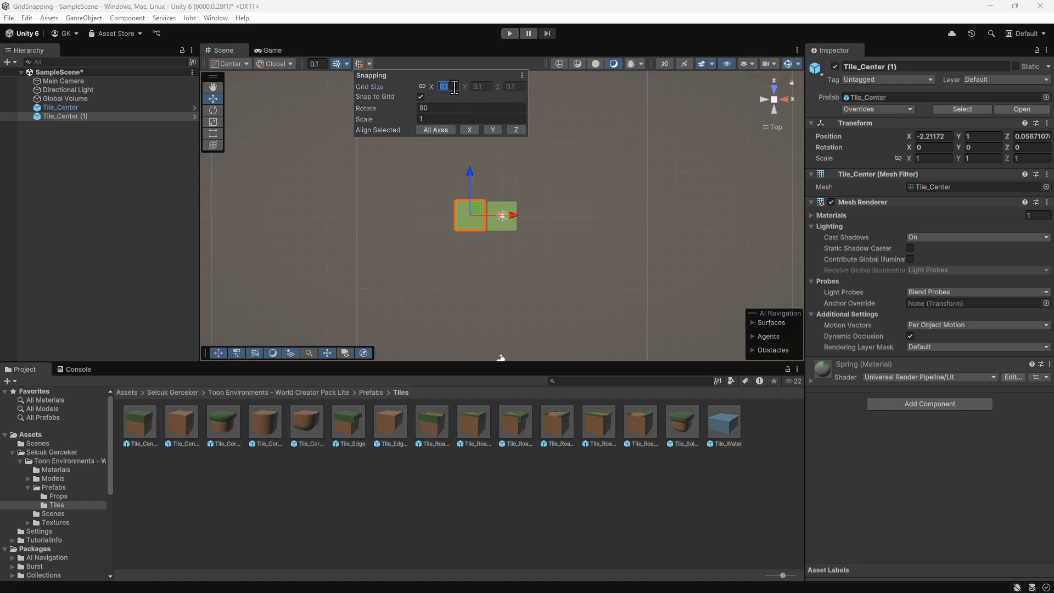
text(2)
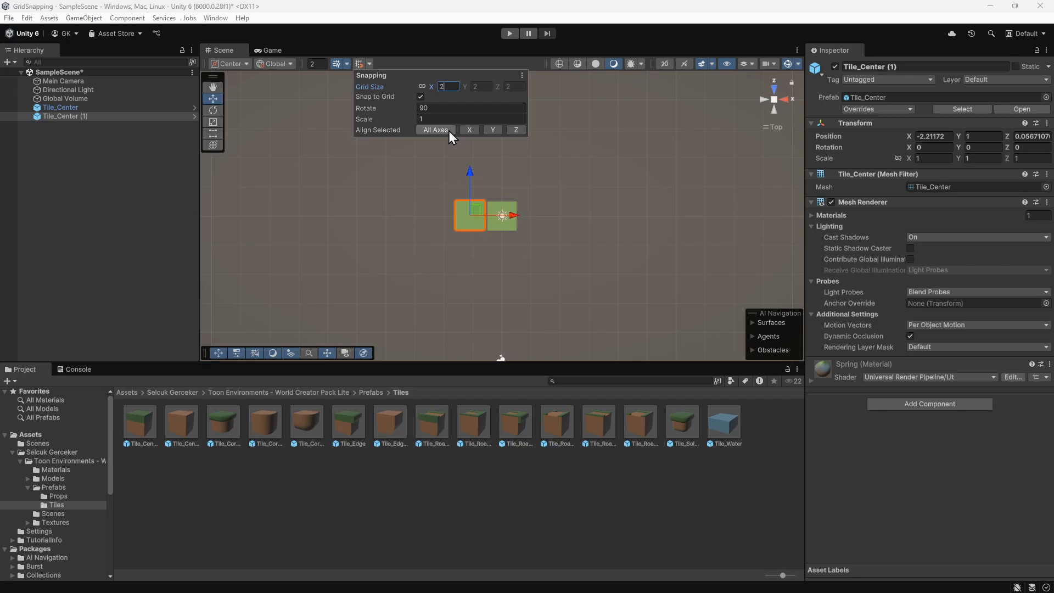
Step: Align Tile_Center (1) to the grid on all axes, placing it at -2, 0, 0
click(435, 130)
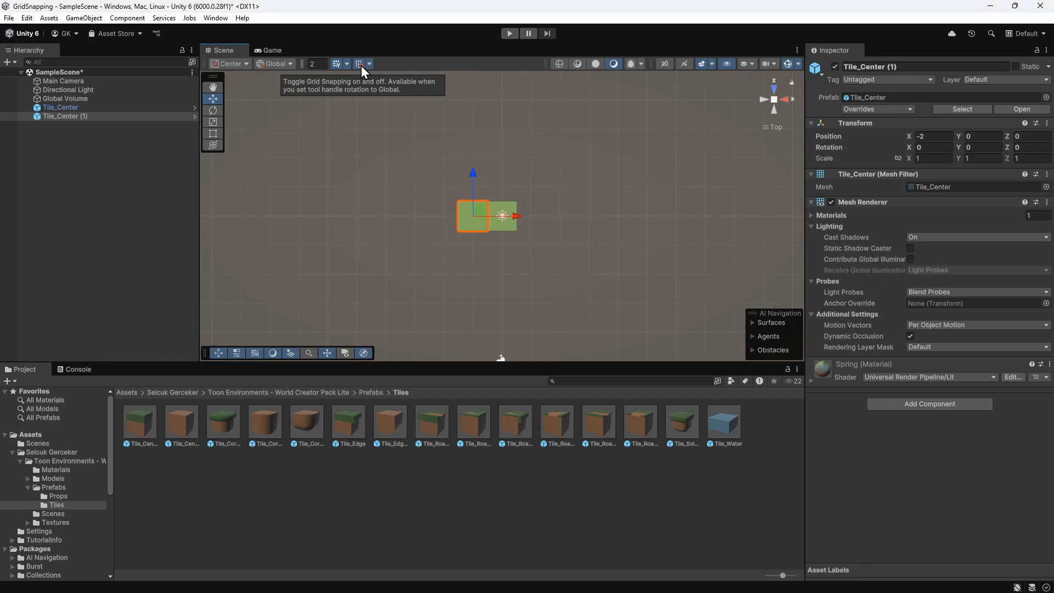
mouse_move(400, 158)
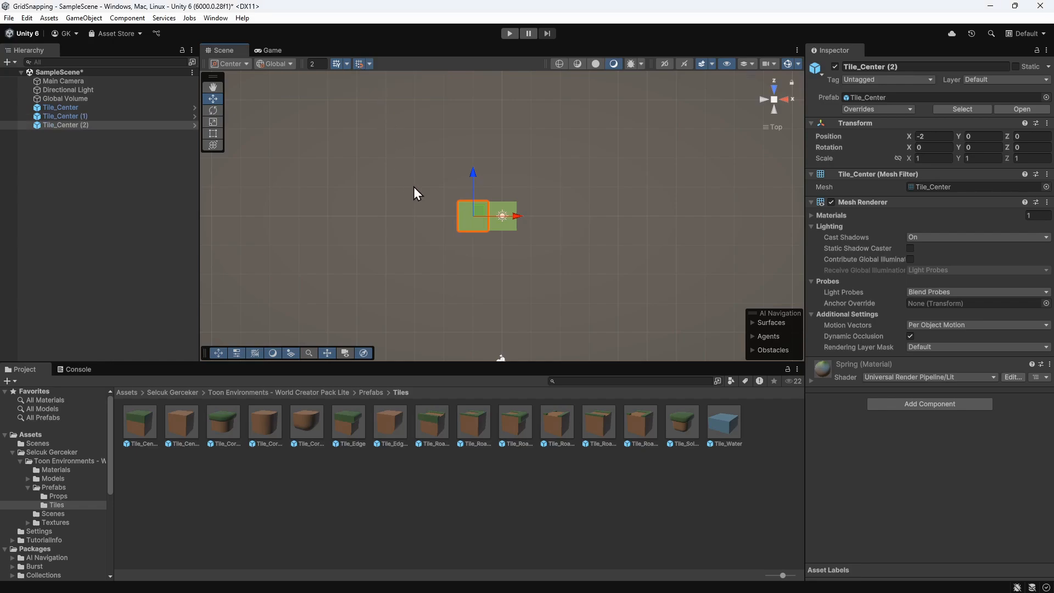
drag(514, 216, 487, 216)
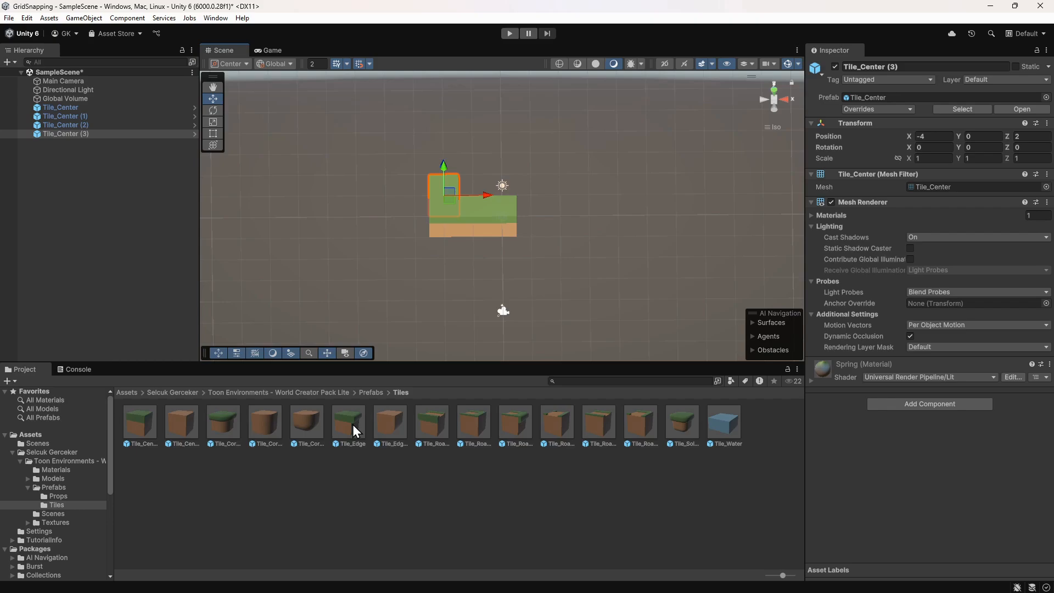
mouse_move(353, 429)
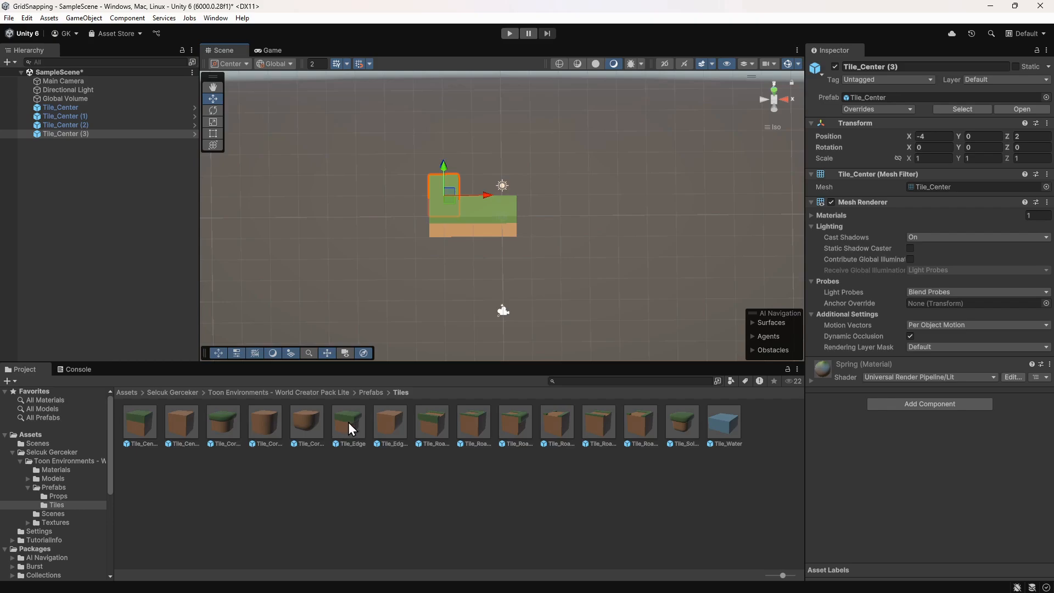
mouse_move(776, 99)
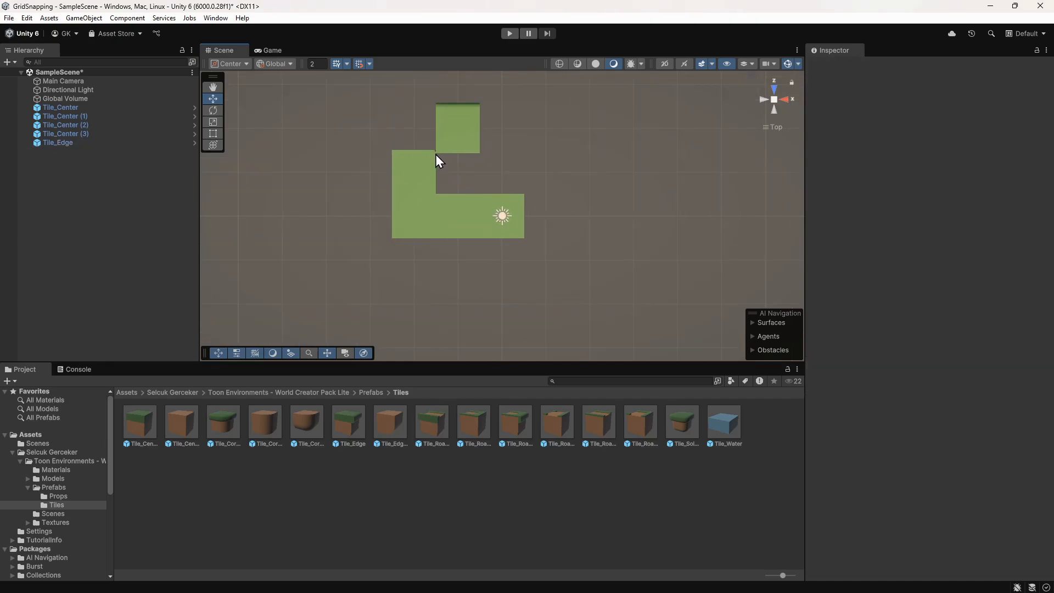
Step: Select the newly placed Tile_Edge tile at -2, 1, 3.85
click(457, 128)
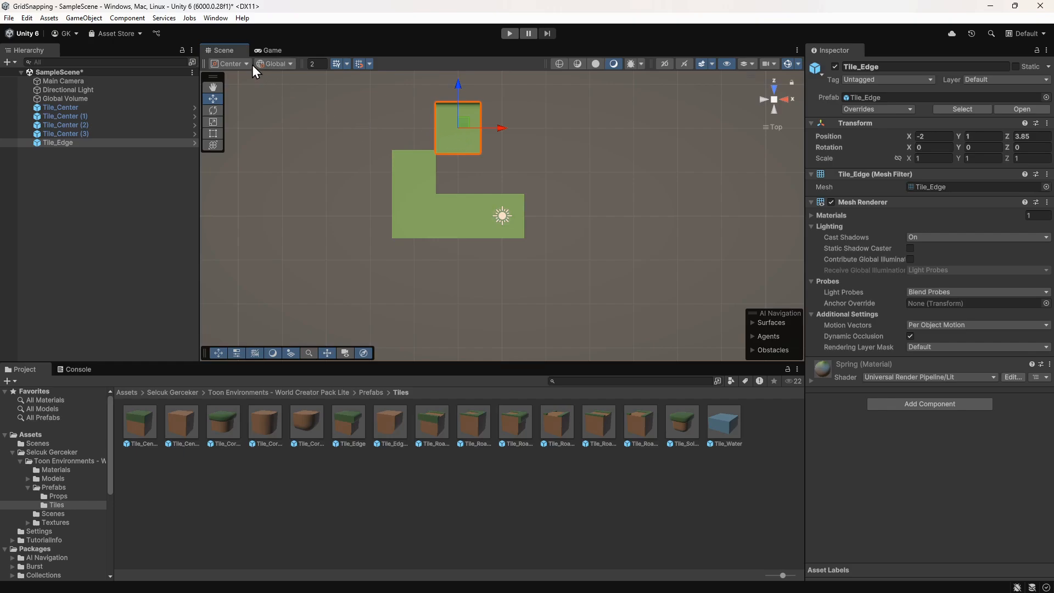
Step: Switch the handle position to Pivot and snap Tile_Edge onto the grid at -2, 1, 4
click(230, 63)
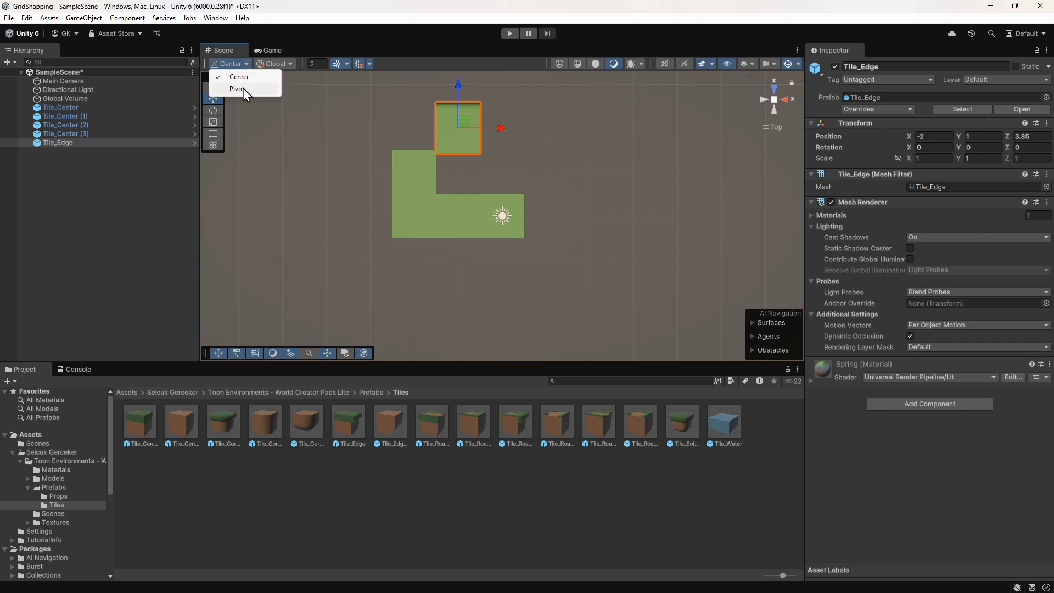
click(236, 88)
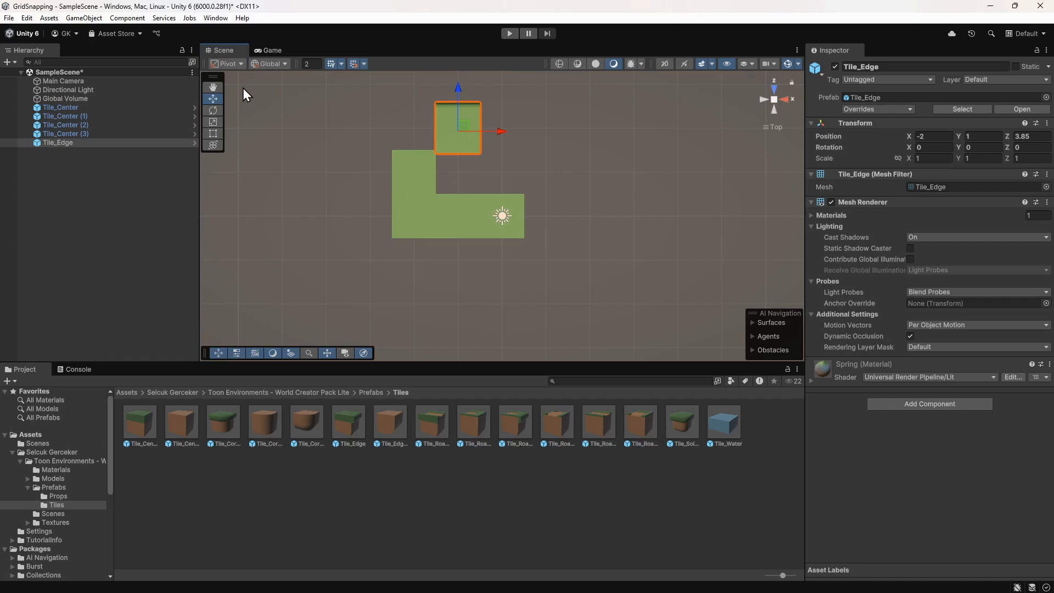
drag(459, 127, 463, 122)
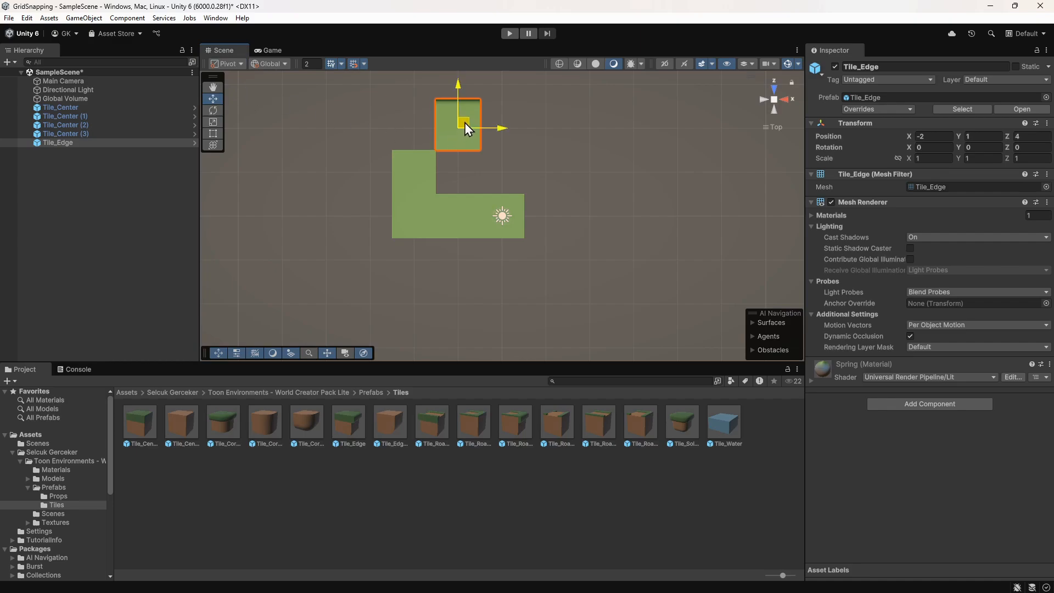